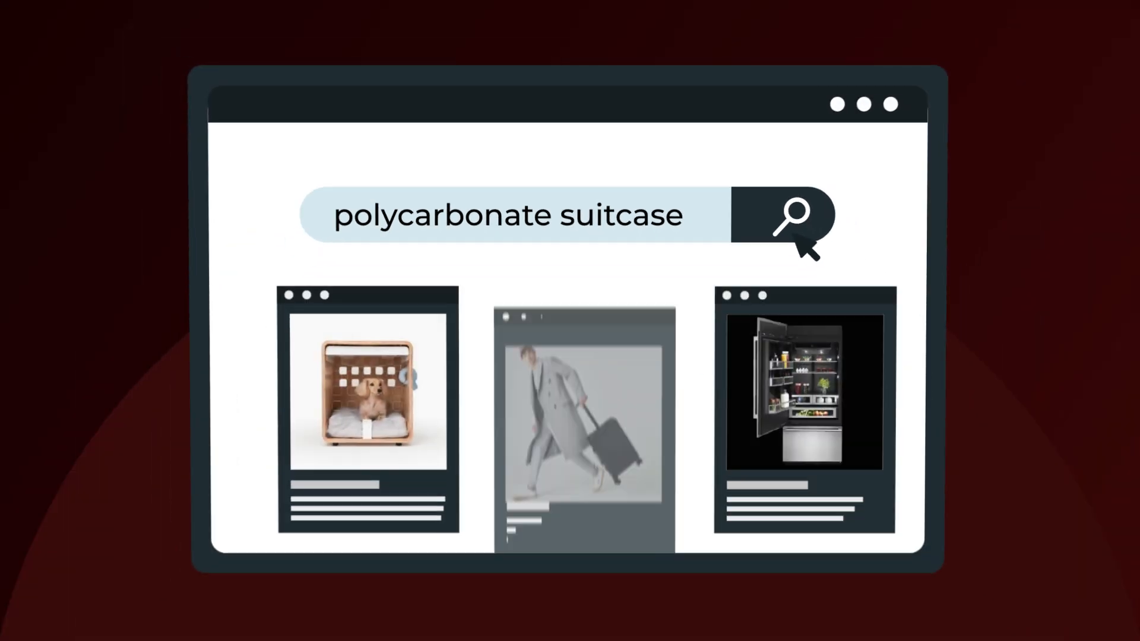
# Set the Short Description rule's Must include to require a Q and A Section.
pyautogui.click(585, 418)
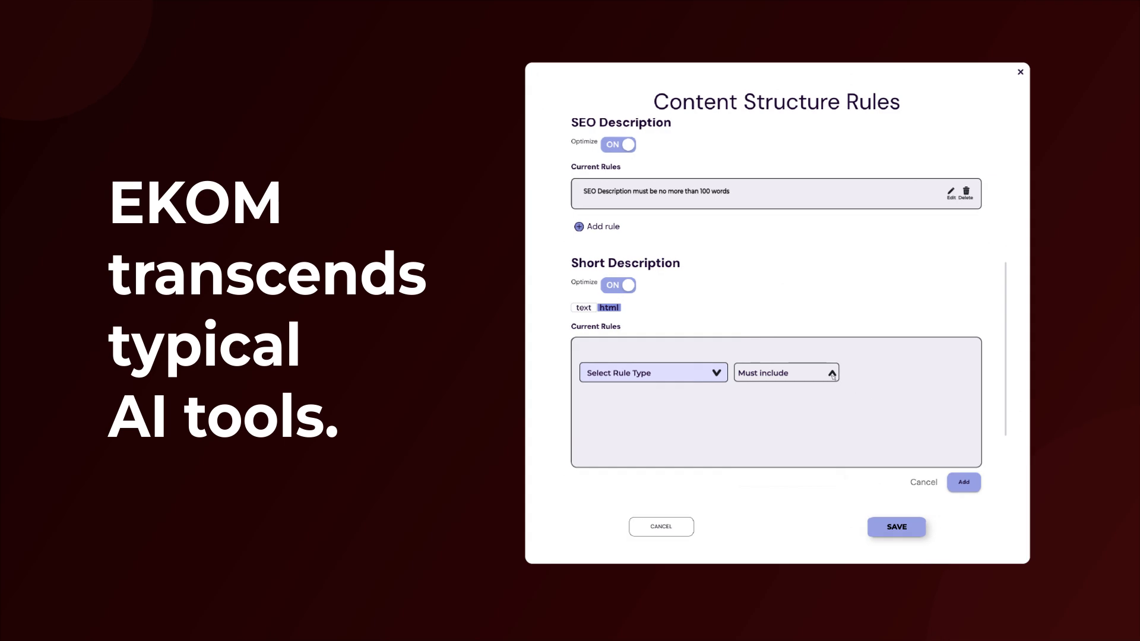
pyautogui.click(786, 373)
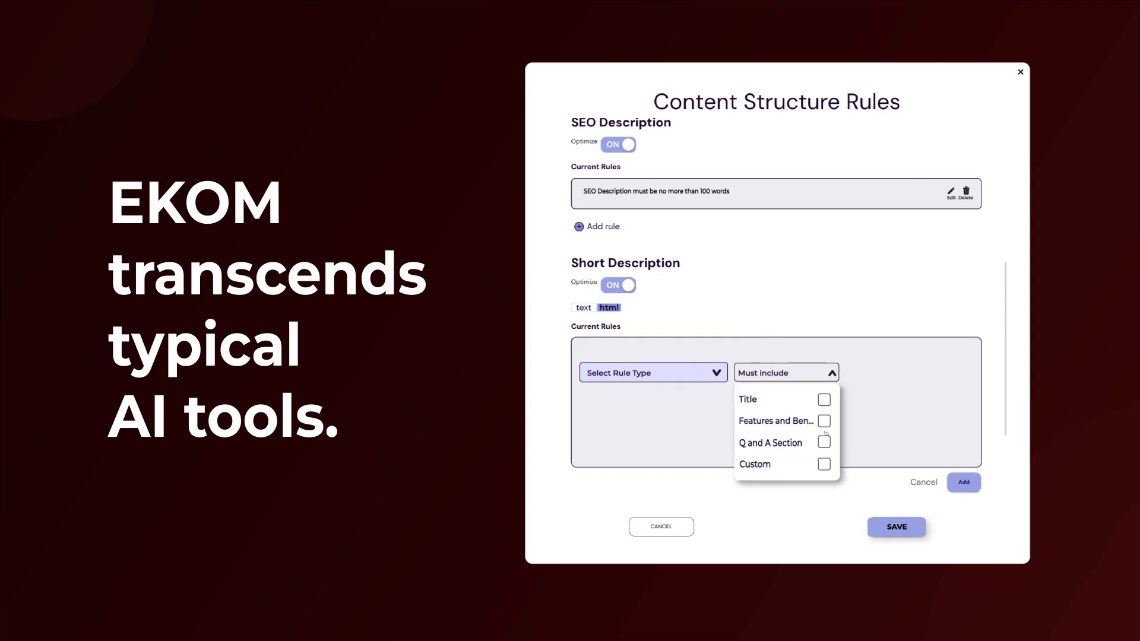
pyautogui.click(824, 442)
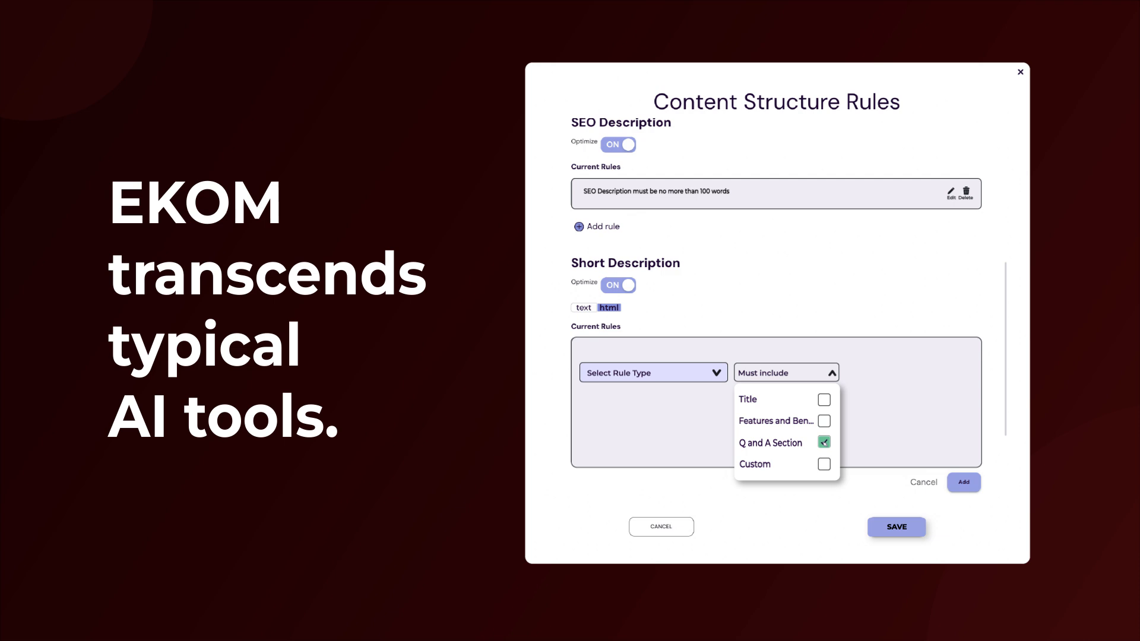